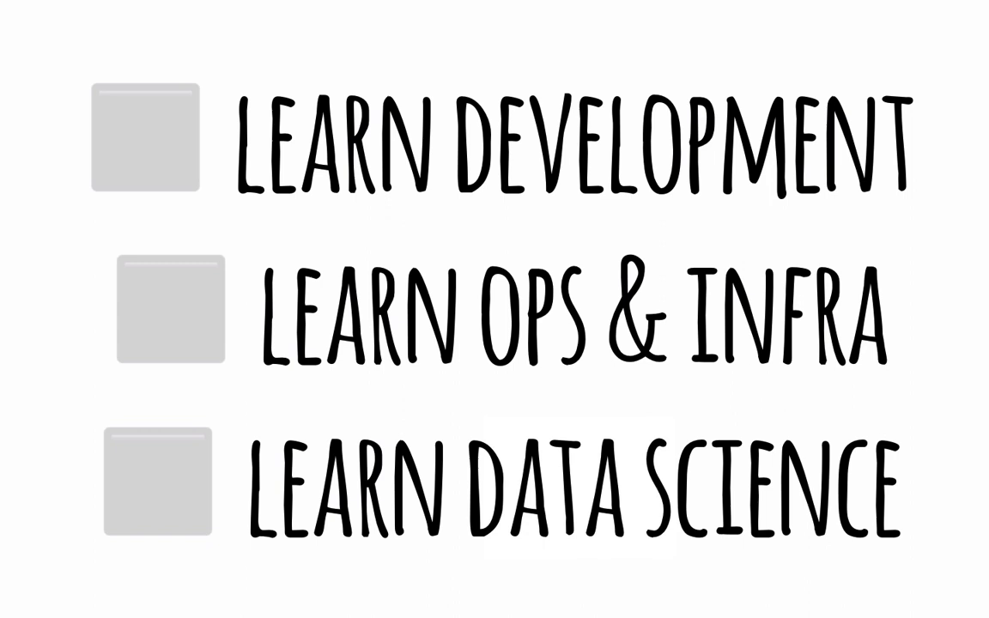
Tick LEARN DEVELOPMENT and LEARN OPS & INFRA, leaving LEARN DATA SCIENCE unchecked.
left_click(145, 138)
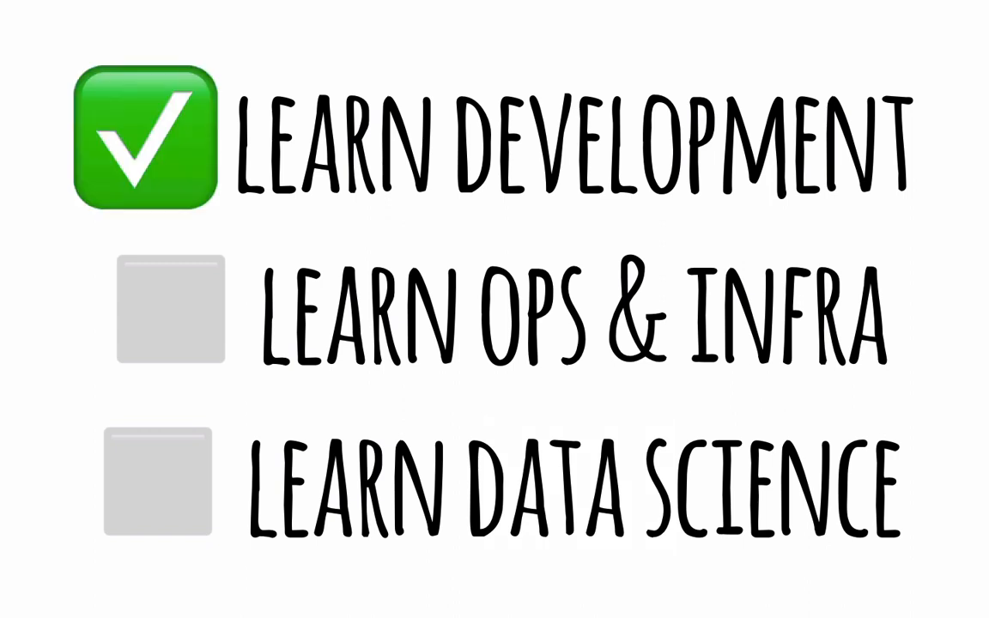
left_click(170, 309)
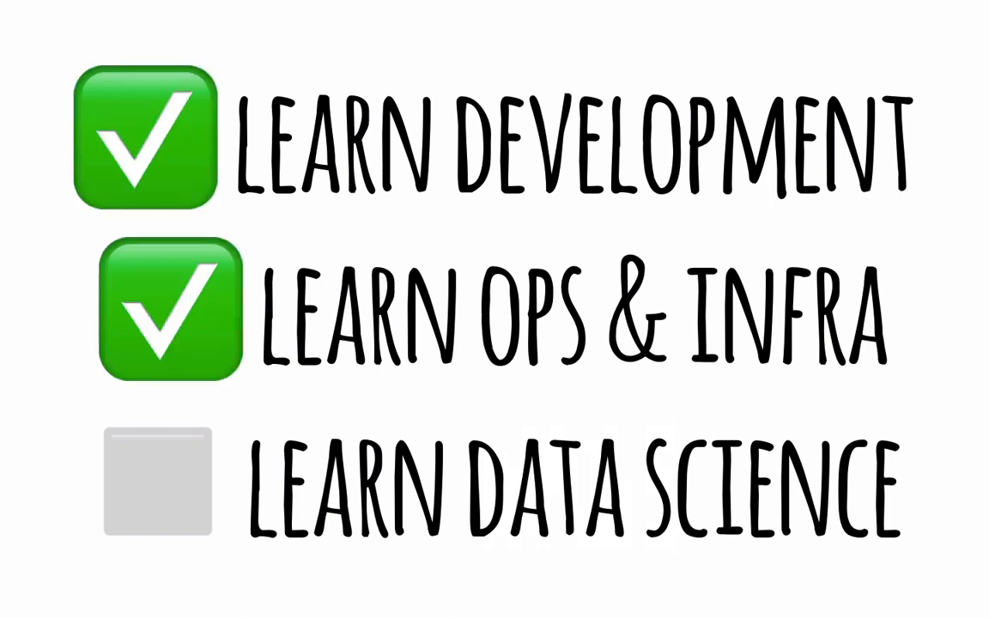
left_click(158, 488)
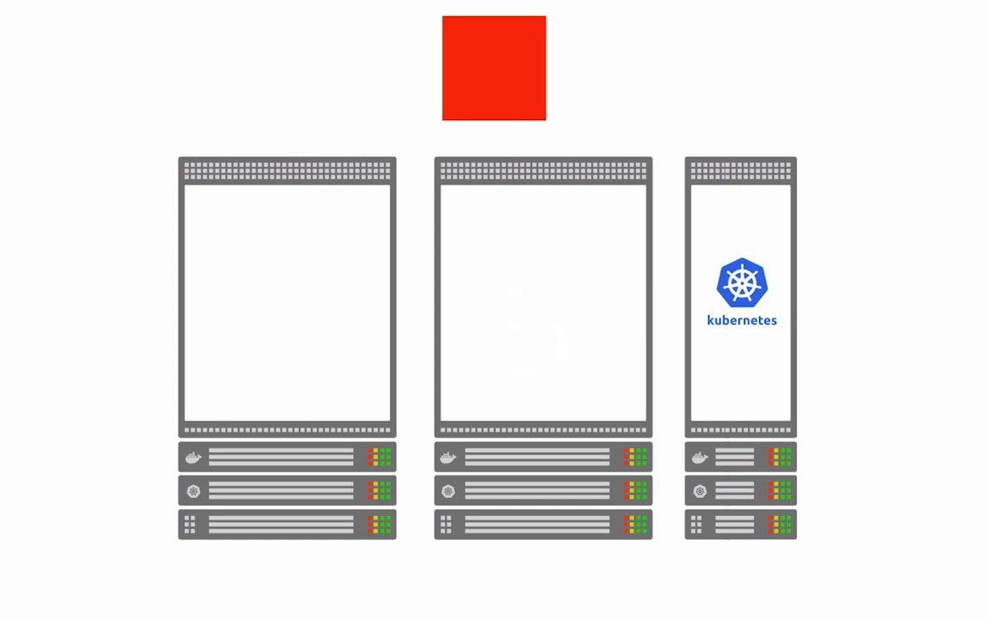
Drag the red container into the lower-left corner of the leftmost server rack.
left_click_drag(493, 68, 237, 368)
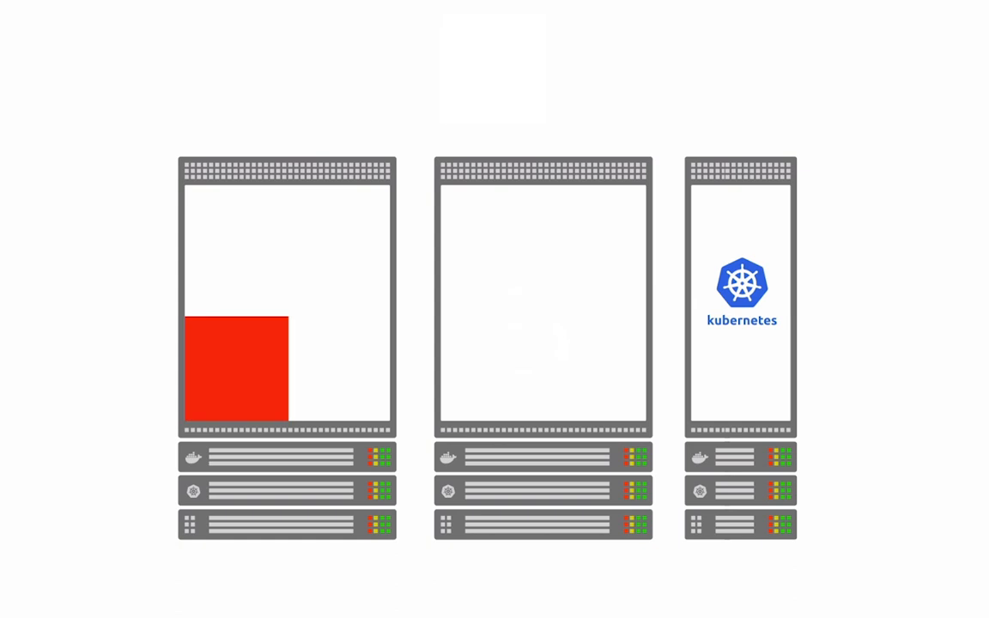